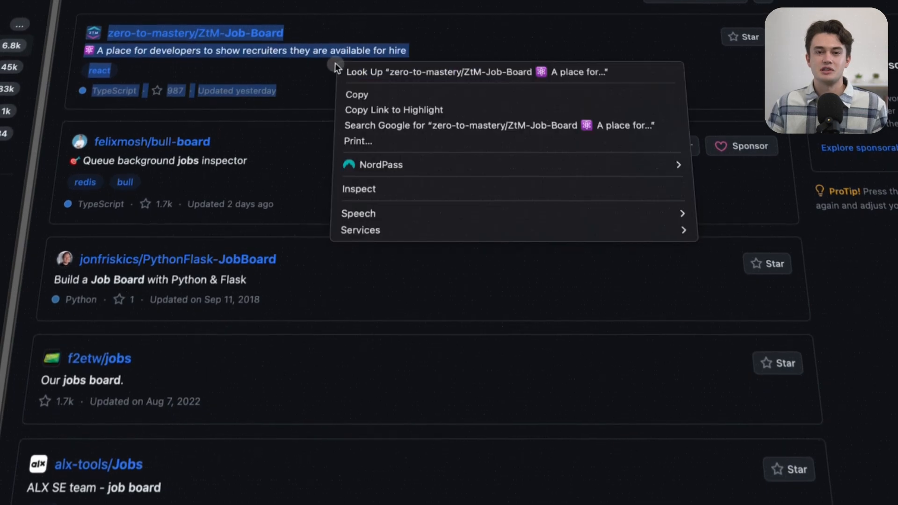
Dismiss the text menu and open joemasilotti/railsdevs.com from the job board search results
click(309, 182)
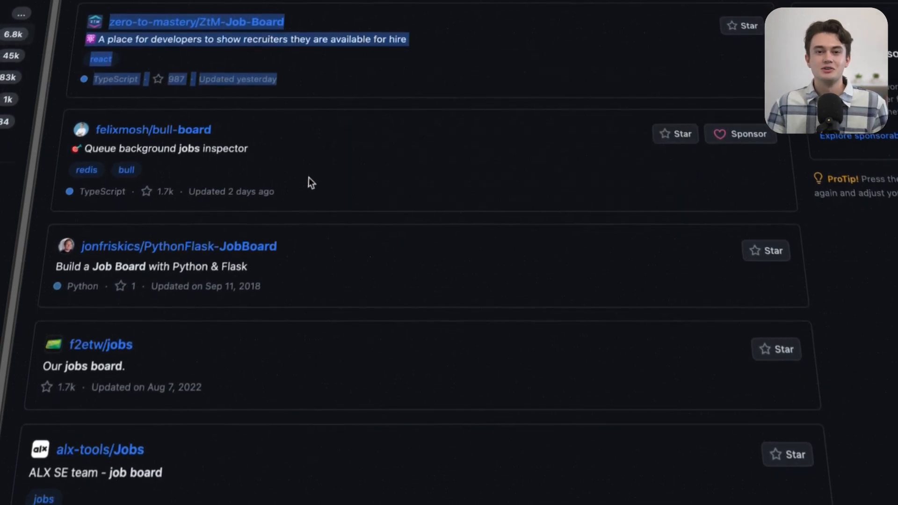
scroll(down, 3)
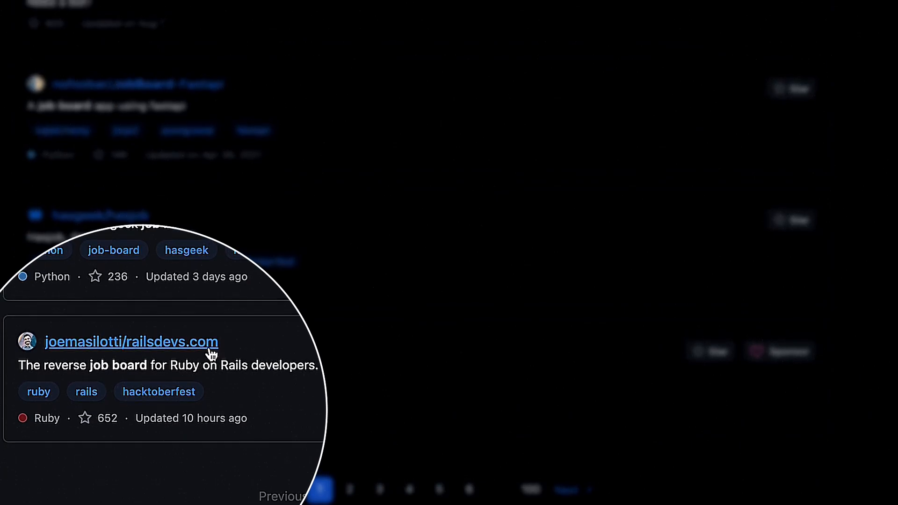
click(131, 342)
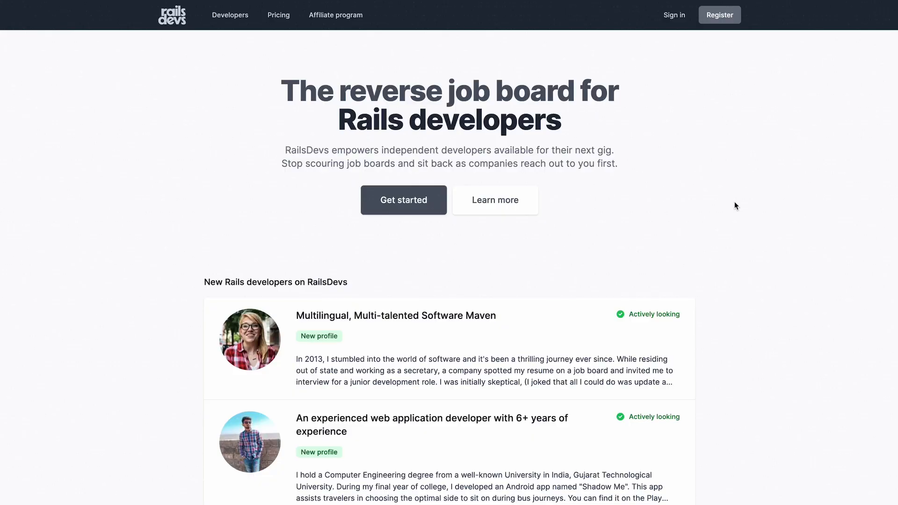
Scroll through RailsDevs' Hire Ruby on Rails developers directory of over 1000 profiles
scroll(down, 3)
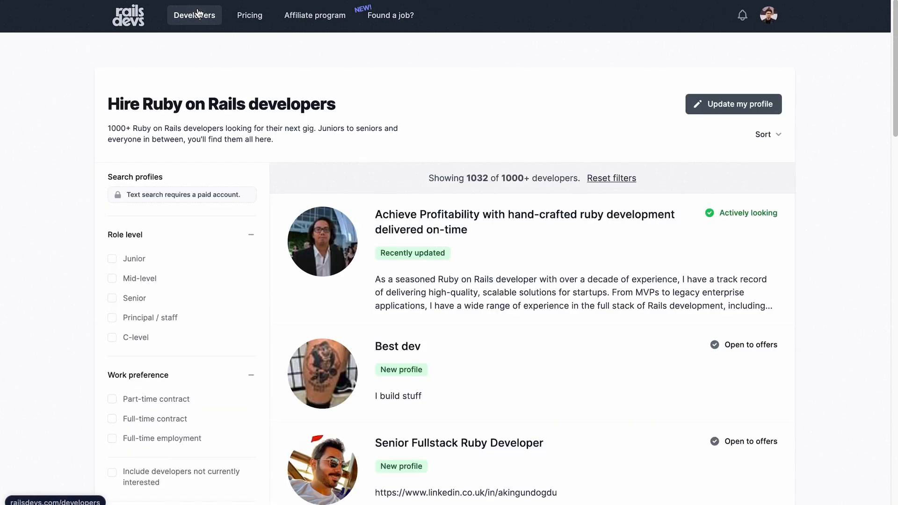
scroll(down, 3)
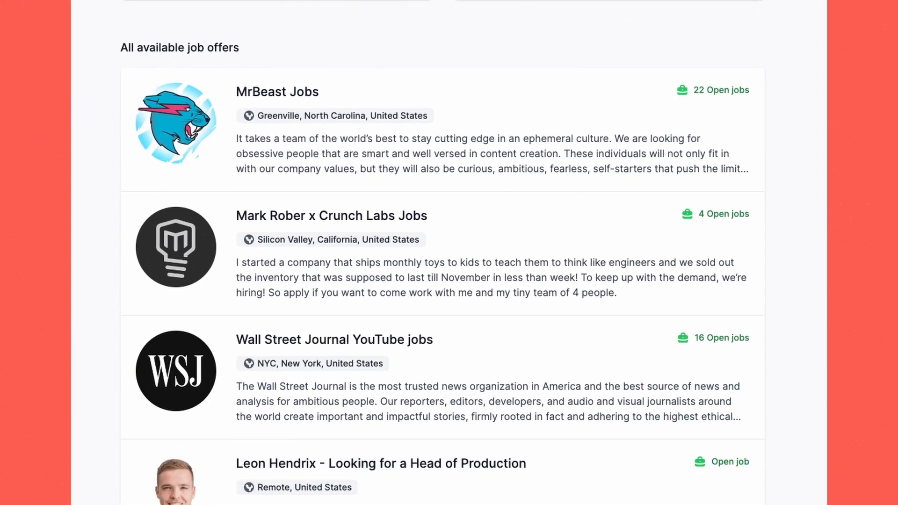
Browse YouTube job board sites, from creator job offers to Featured Job Postings
scroll(down, 3)
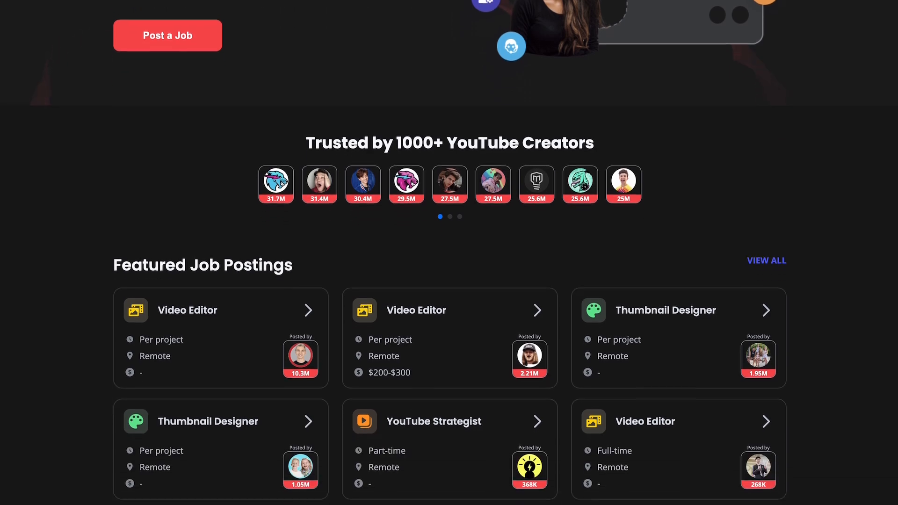
scroll(up, 3)
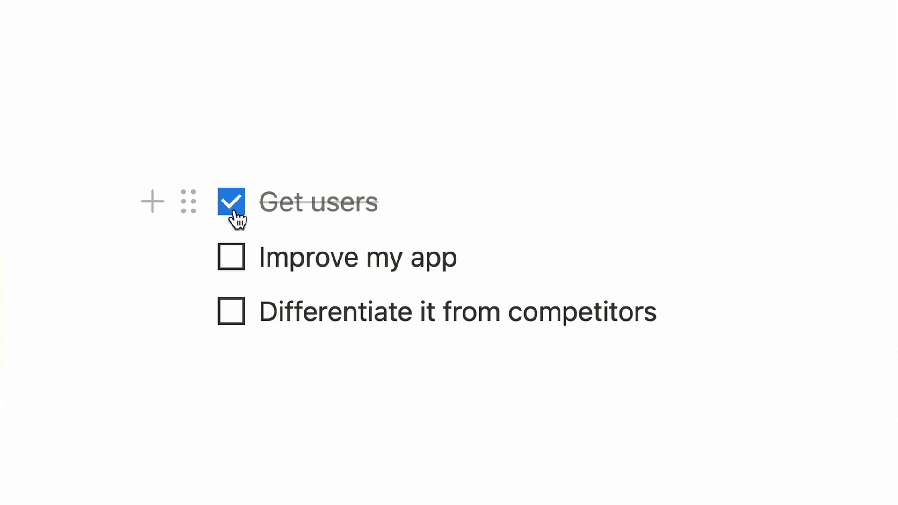
Check off 'Get users' in the Notion to-do list
click(231, 257)
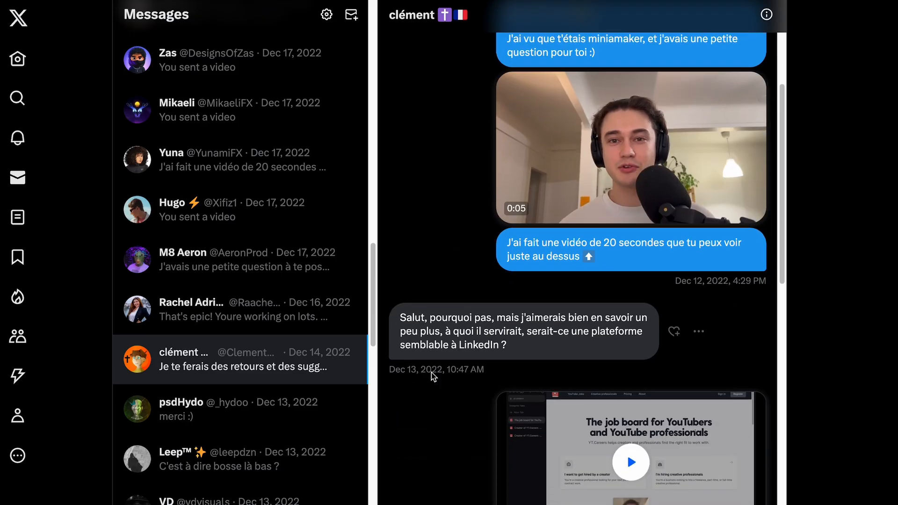
Scroll the X conversation down to the shared YT.Careers demo video and link
scroll(down, 3)
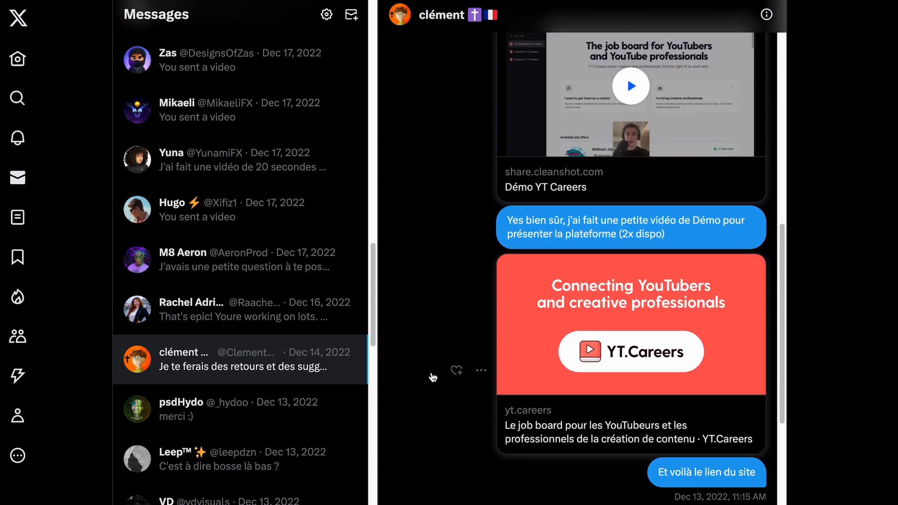
scroll(down, 3)
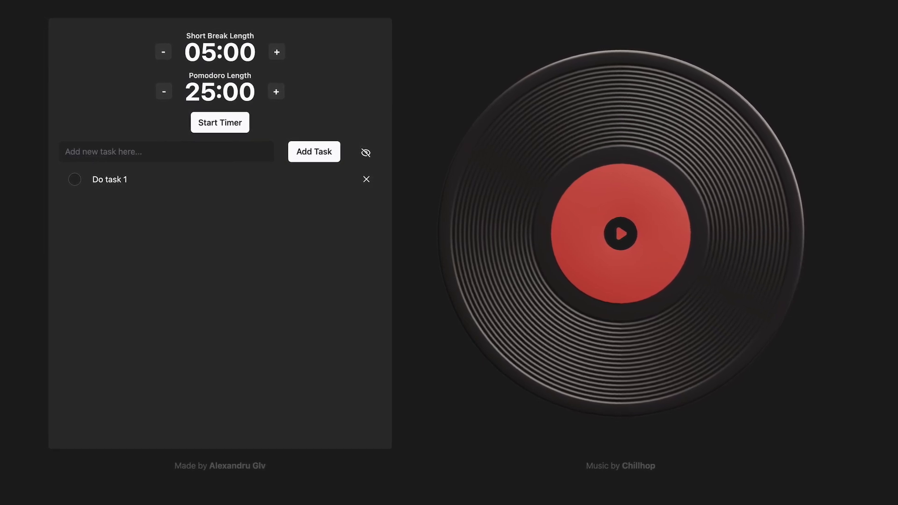
Scroll the Founder/Hacker site to The Curriculum with Fundamentals and Web Scraping 101
click(314, 152)
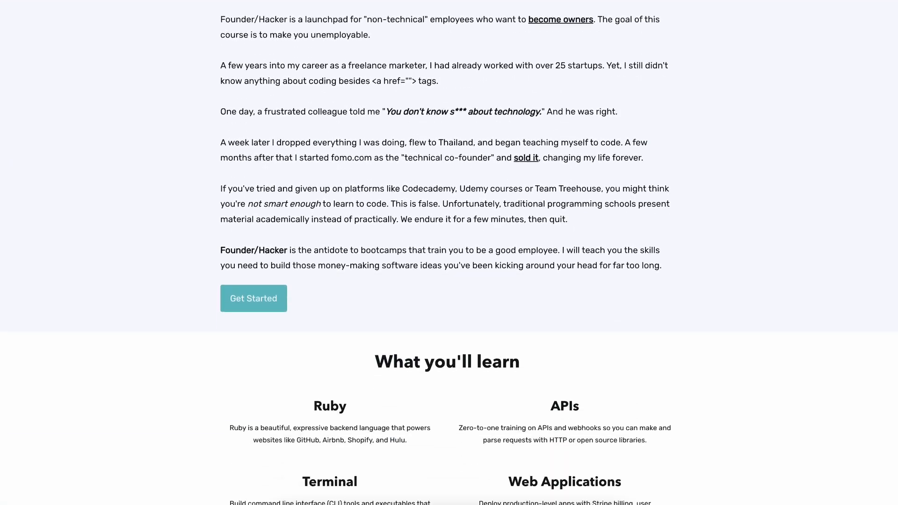
scroll(down, 3)
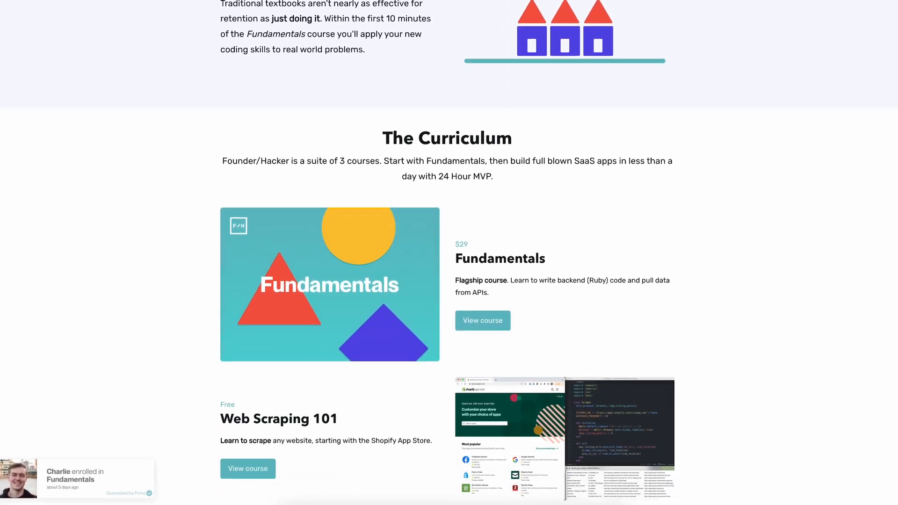
scroll(down, 3)
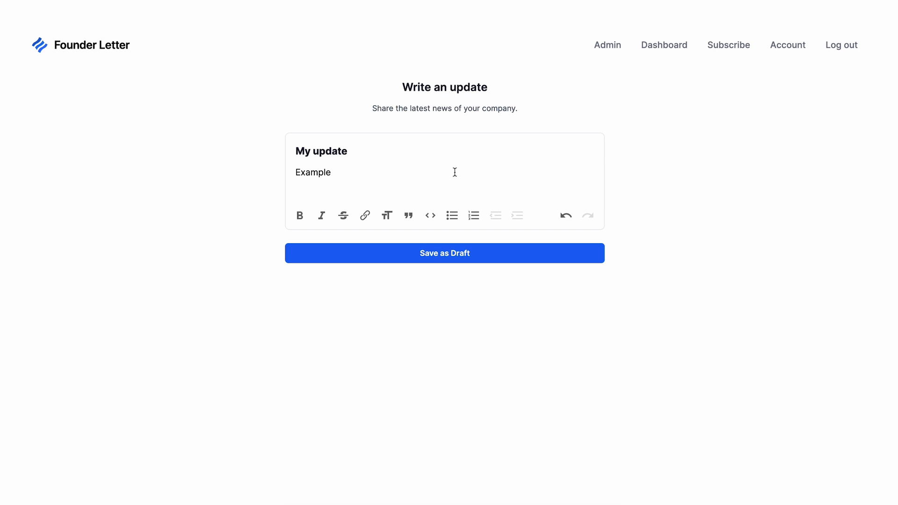
Type 'of my update...' after Example in the Founder Letter draft body
text(of my update...)
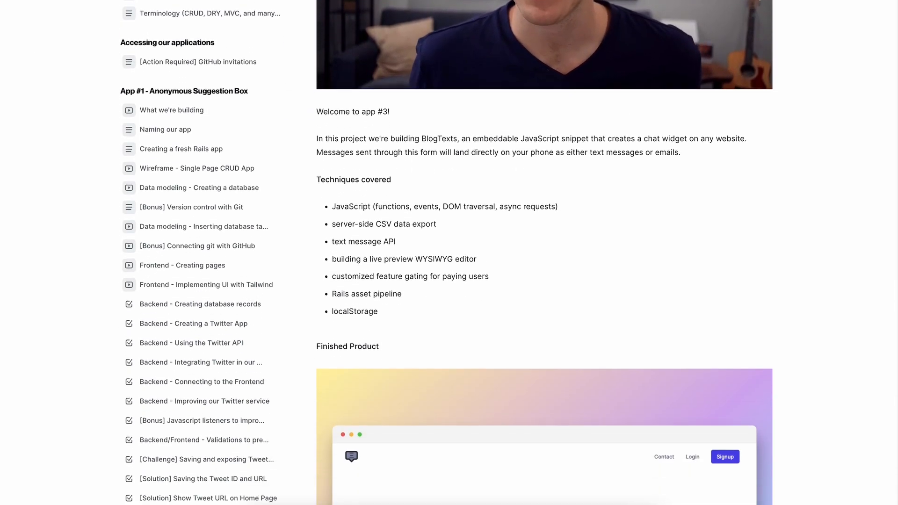
scroll(down, 3)
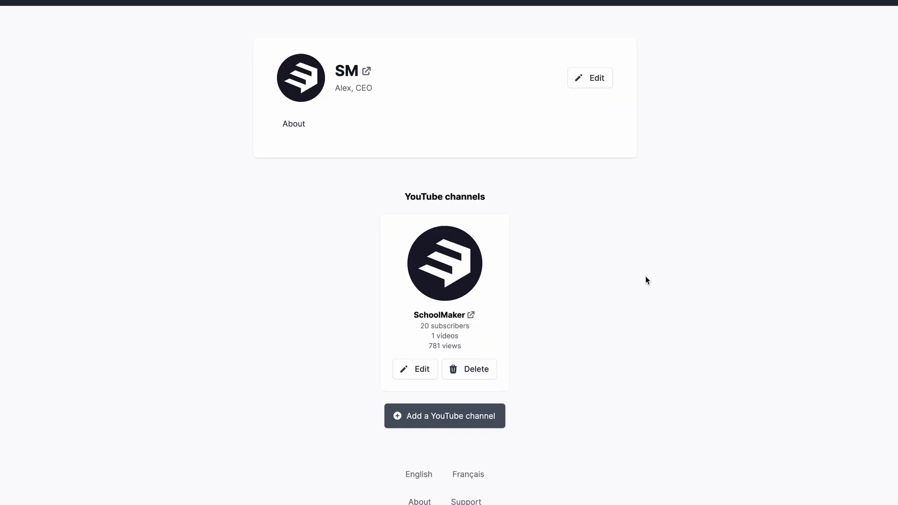
Start adding a YouTube channel, then open a new job offer form from Job posts
click(445, 416)
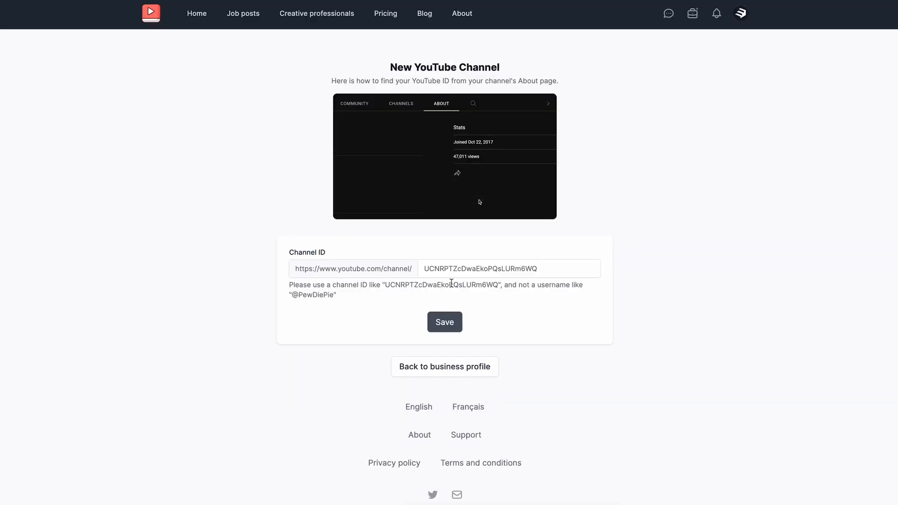
click(243, 14)
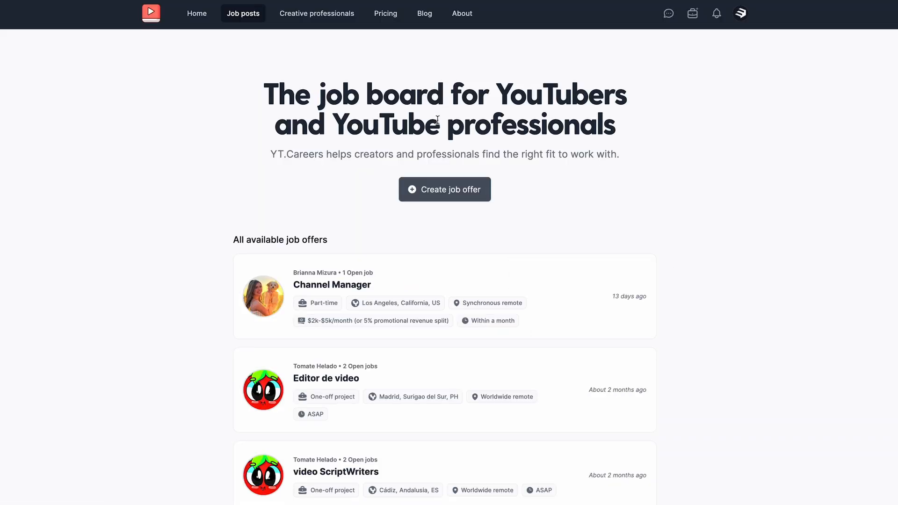
click(444, 189)
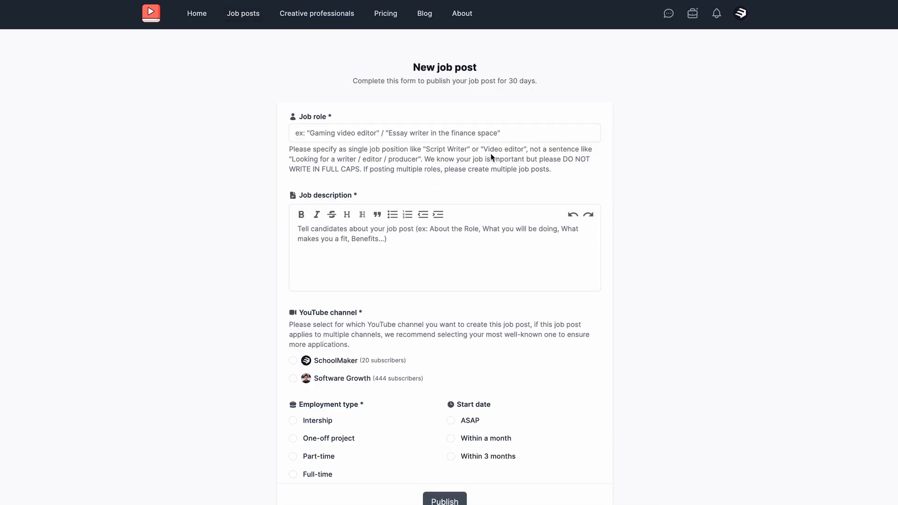
scroll(down, 3)
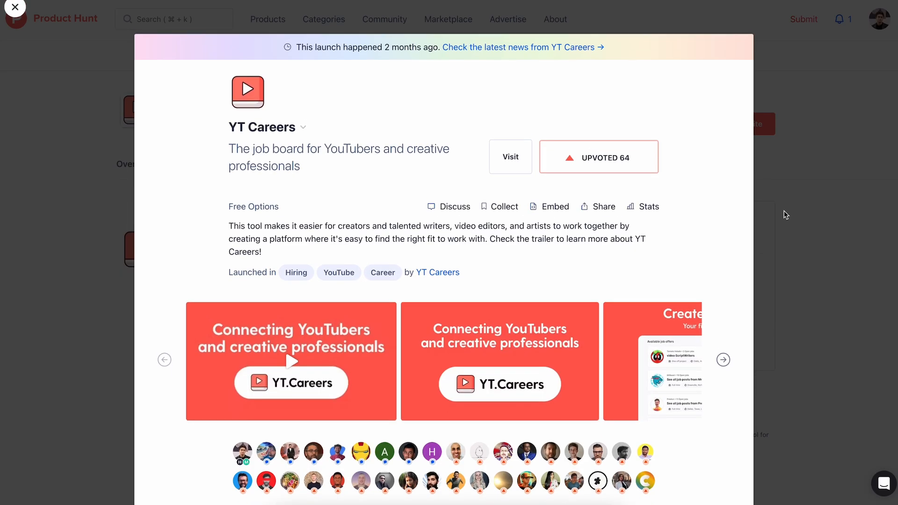
Click inside the YT Careers Product Hunt launch popup showing 64 upvotes
click(291, 361)
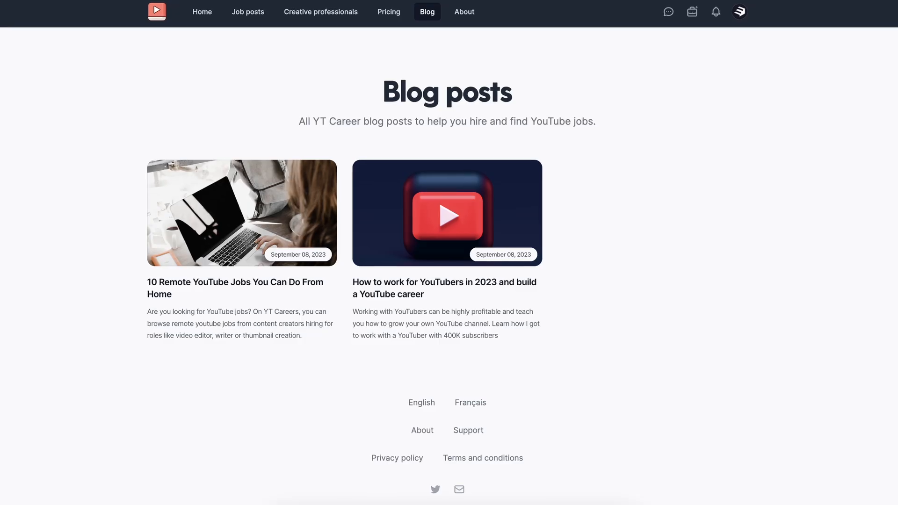
Scroll the YT.Careers Blog posts page listing the two YouTube career articles
scroll(down, 3)
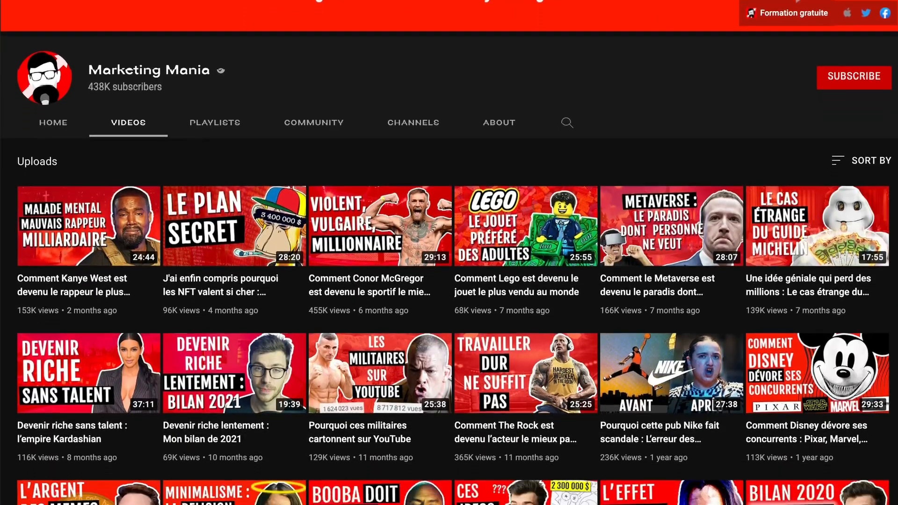
Scroll Marketing Mania's uploads grid down to the third row of videos on memes, minimalism and Cyberpunk hype
scroll(down, 3)
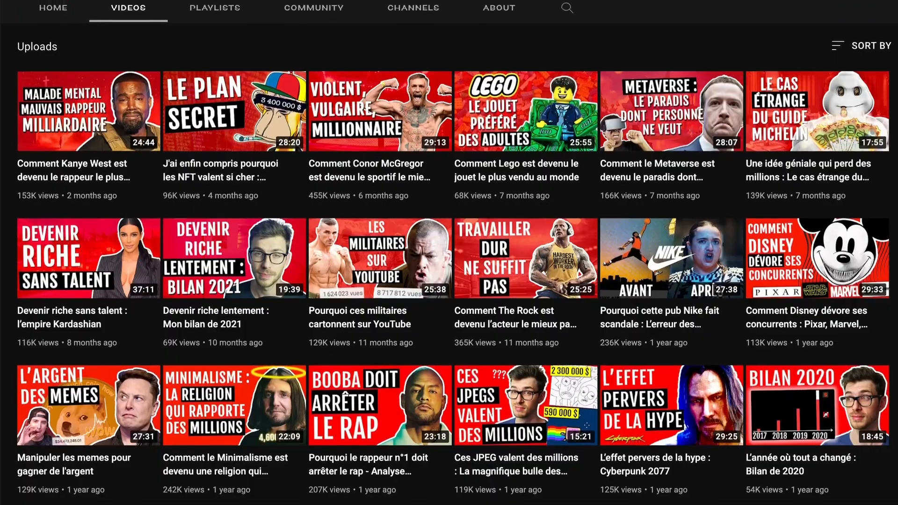